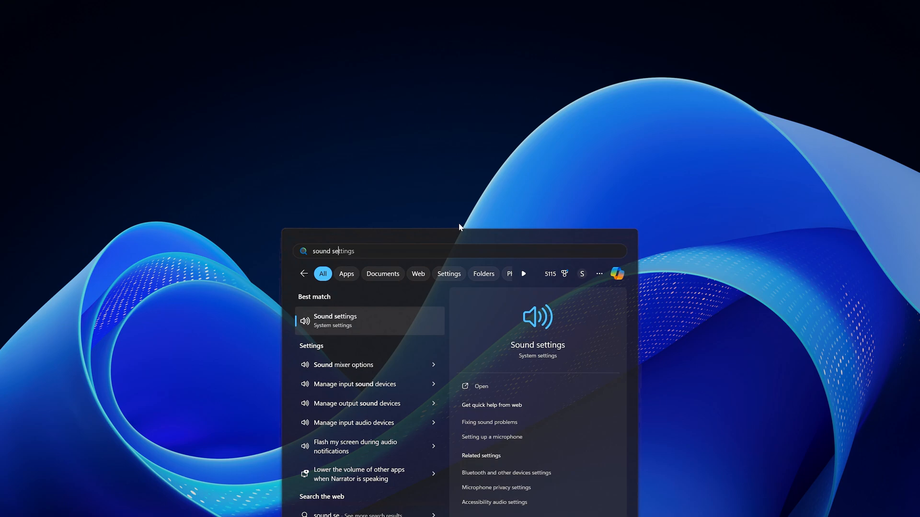
mouse_move(368, 327)
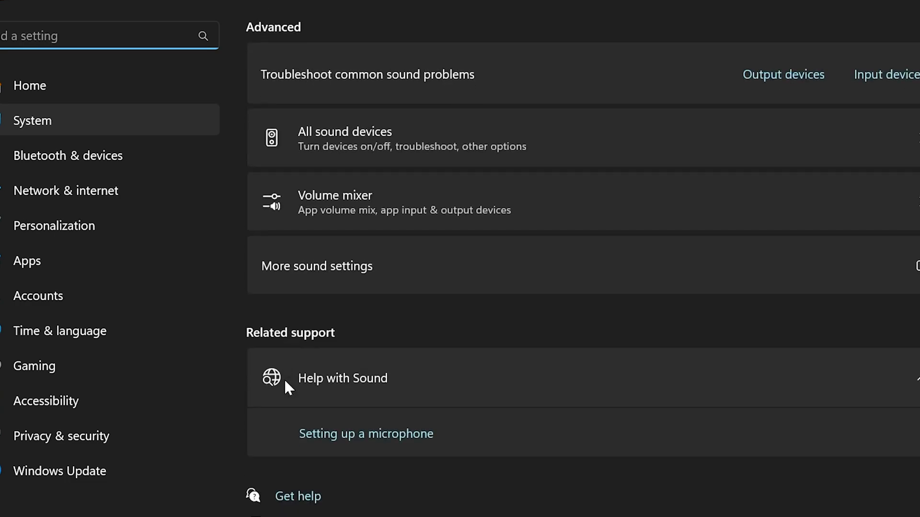
Enable the disabled Stereo Mix device in the classic Sound dialog's Recording list.
click(317, 265)
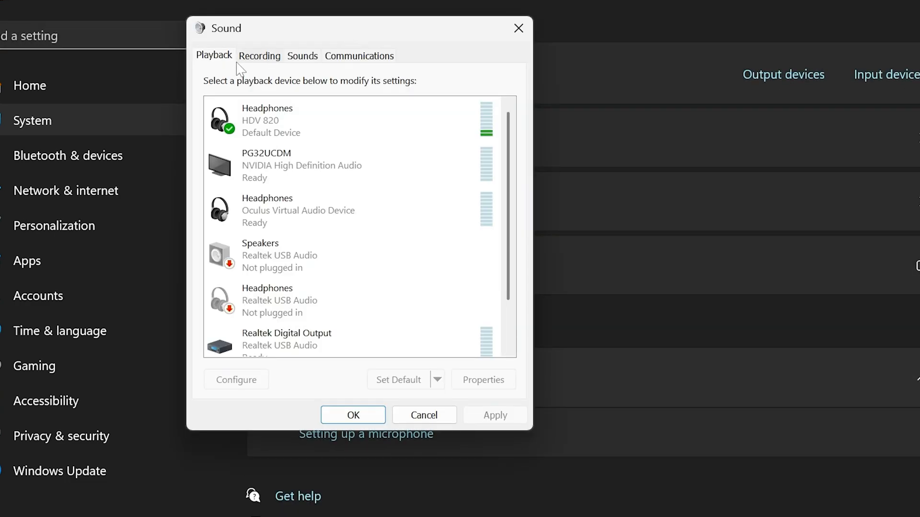
click(260, 56)
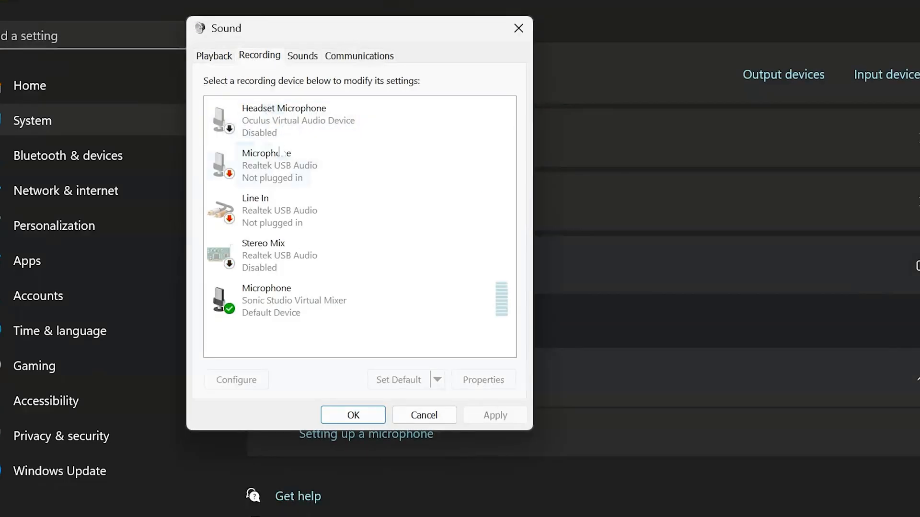
right_click(278, 254)
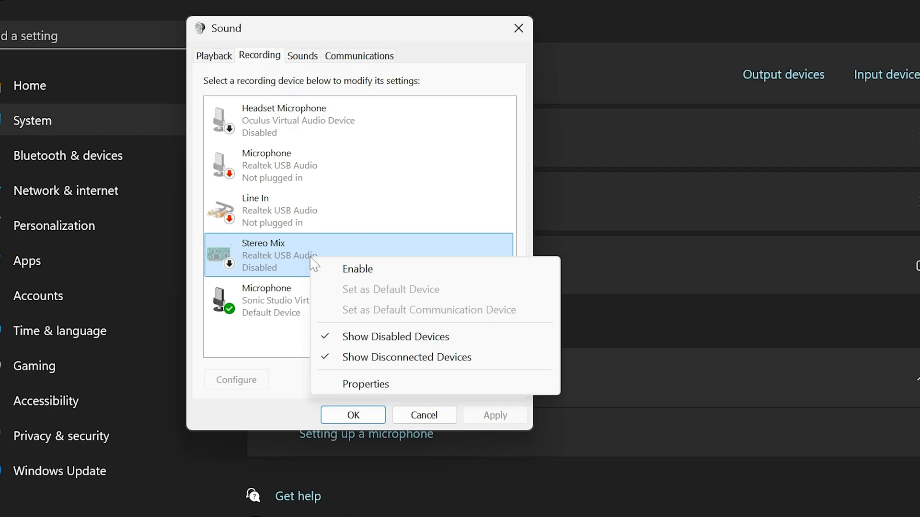
mouse_move(402, 337)
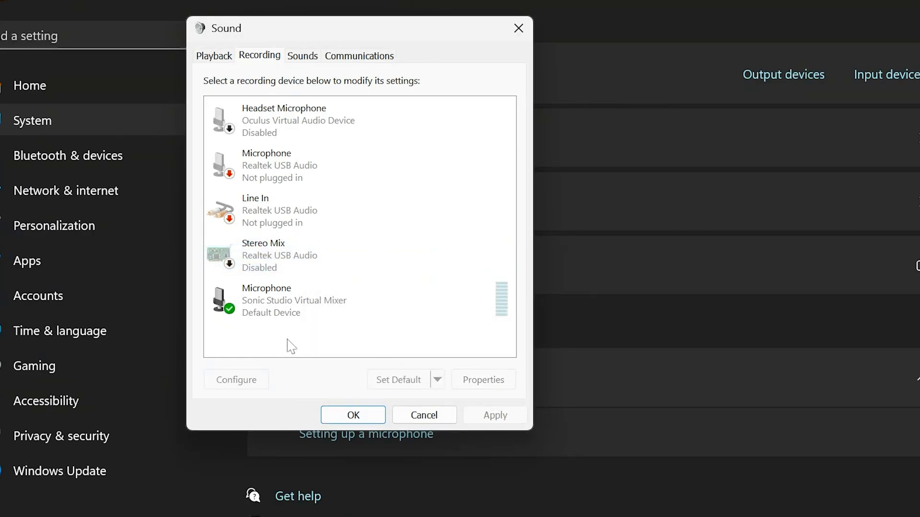
click(311, 255)
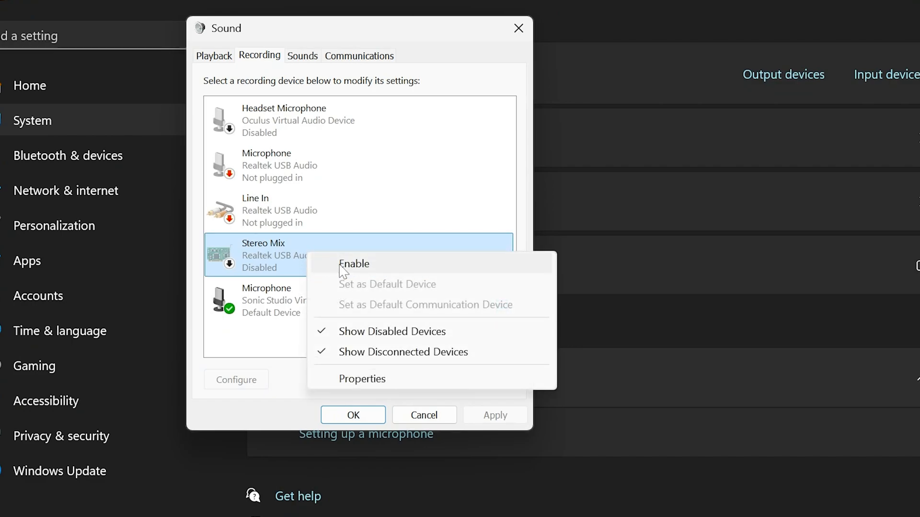
click(353, 264)
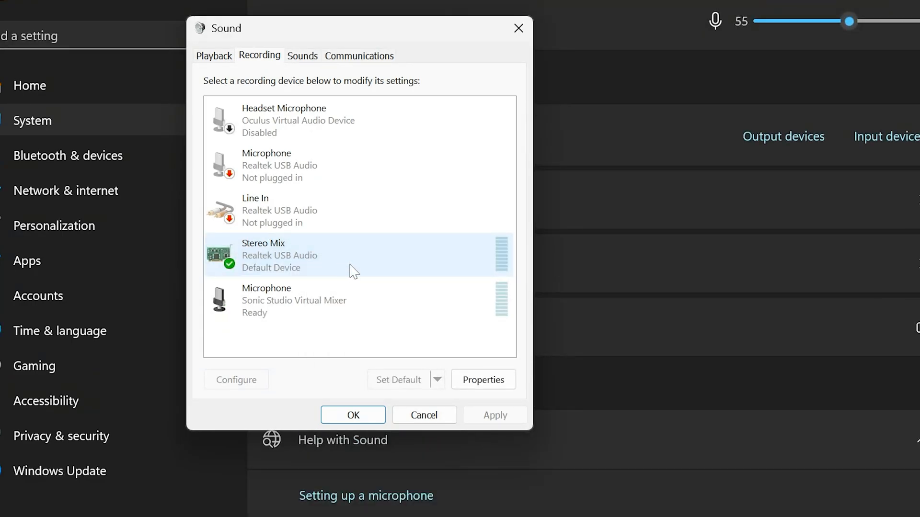
Switch to the Realtek High Definition Audio Codecs Software download page.
click(353, 415)
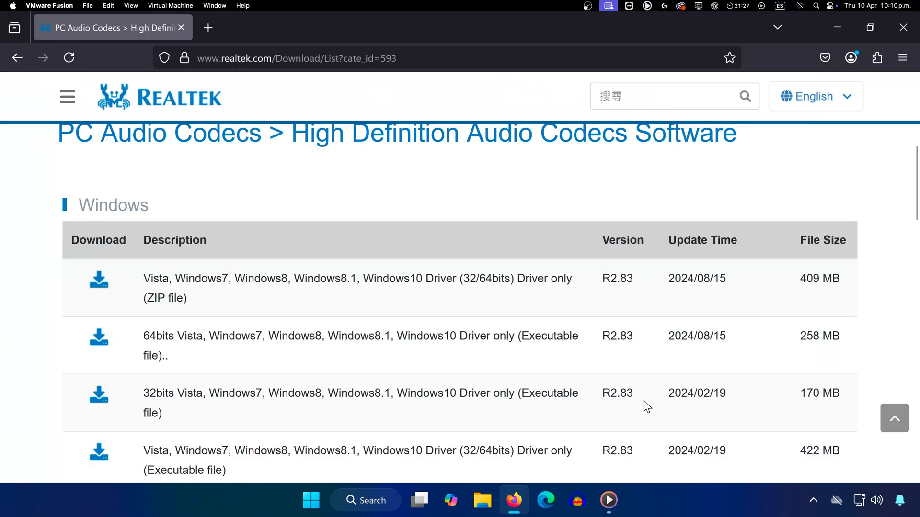
mouse_move(481, 138)
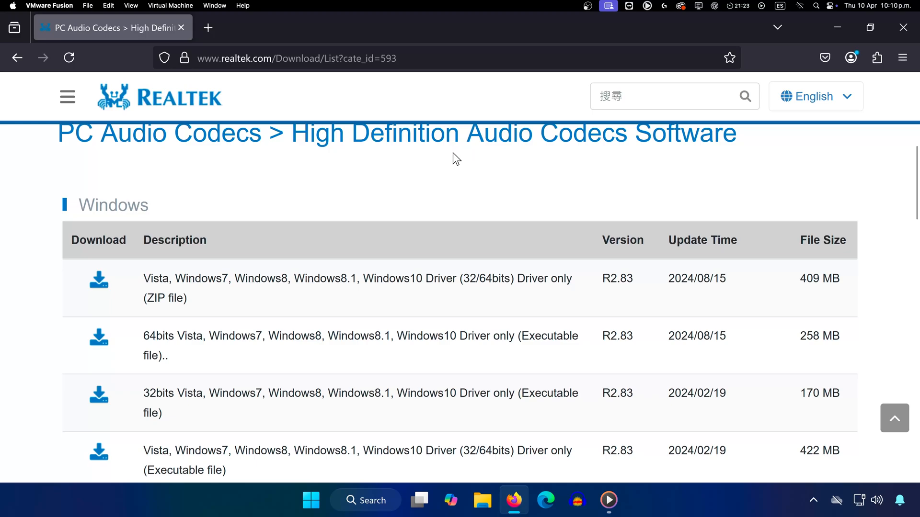
mouse_move(255, 222)
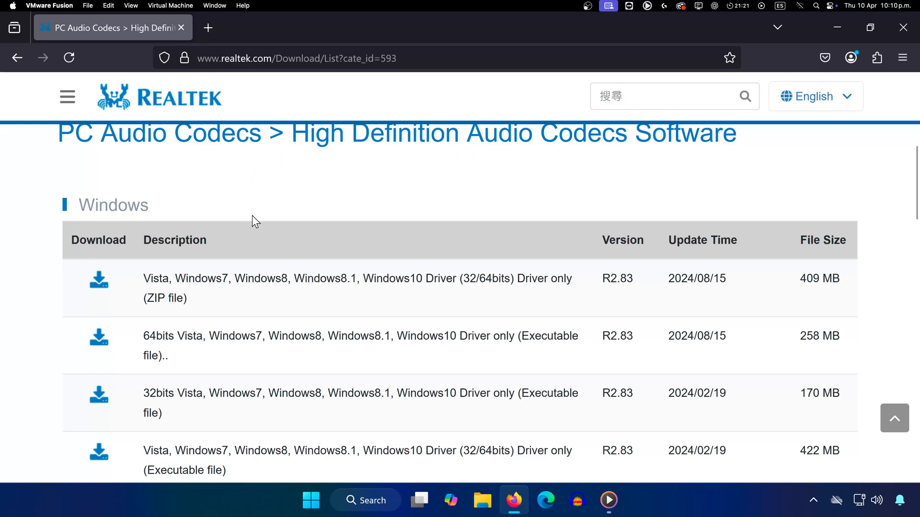
mouse_move(261, 382)
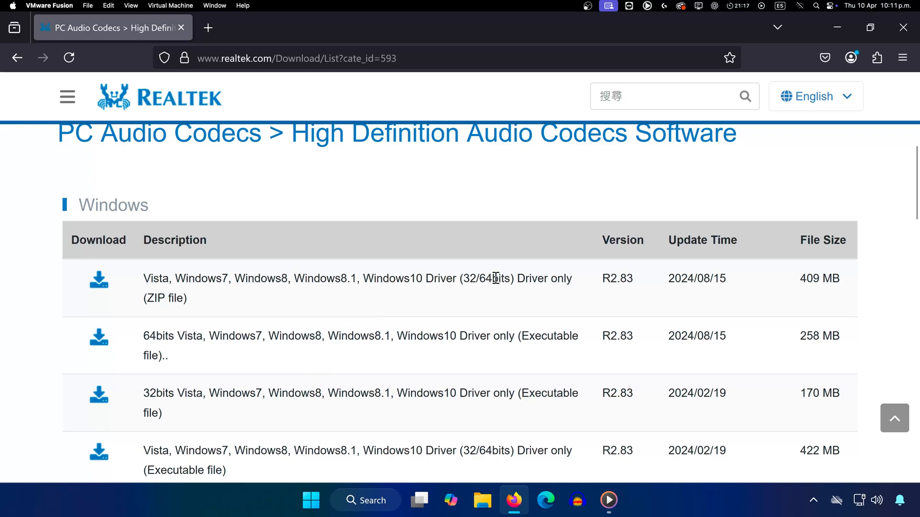
Search 'system' from Start, reach the Sound page and reopen More sound settings.
click(311, 500)
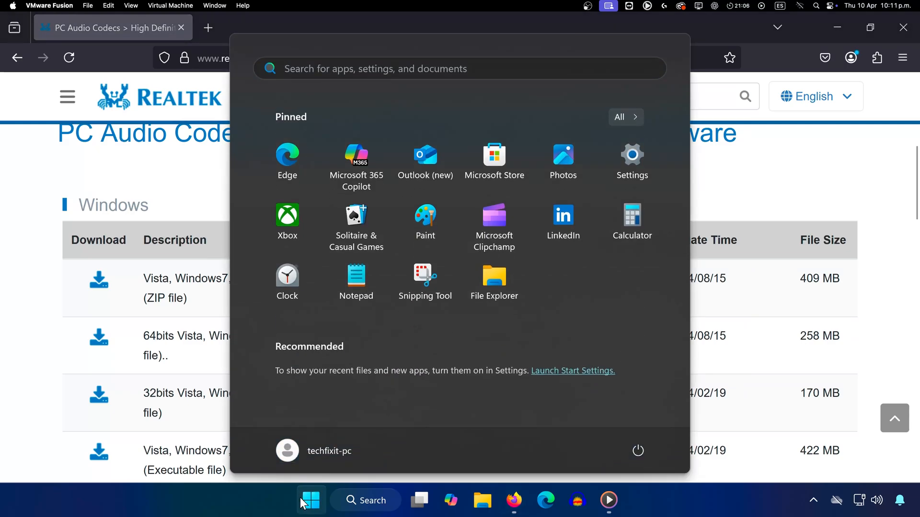
text(system)
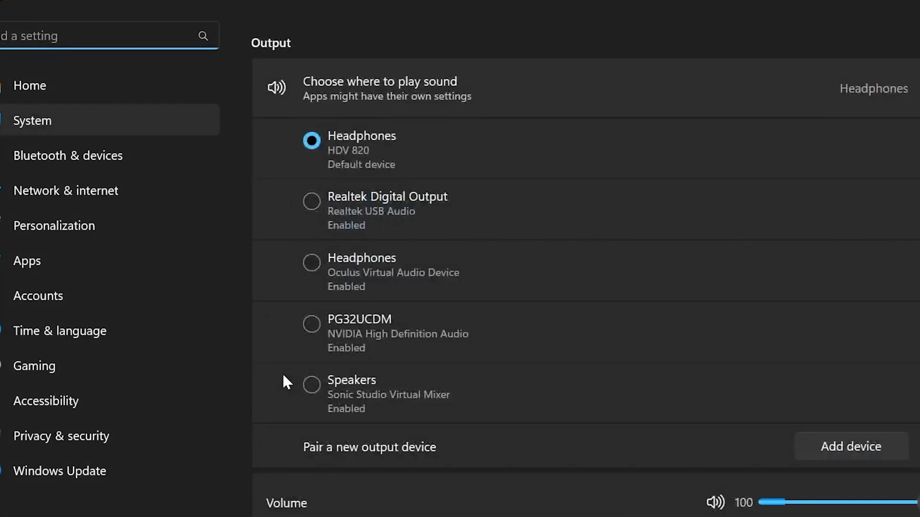
scroll(down, 3)
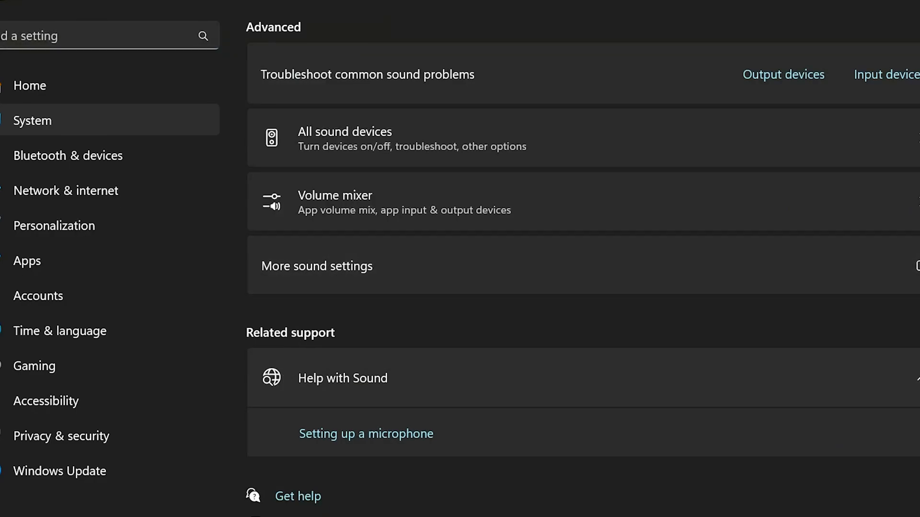
click(316, 266)
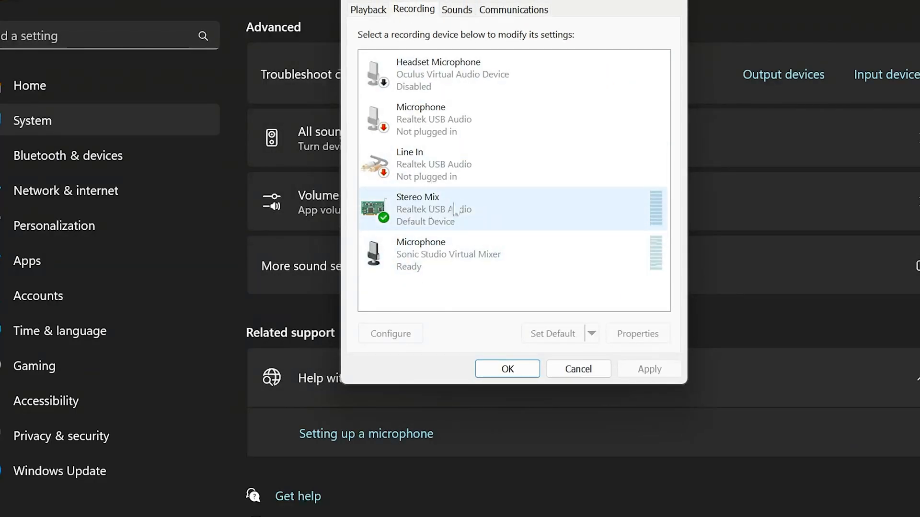
mouse_move(463, 221)
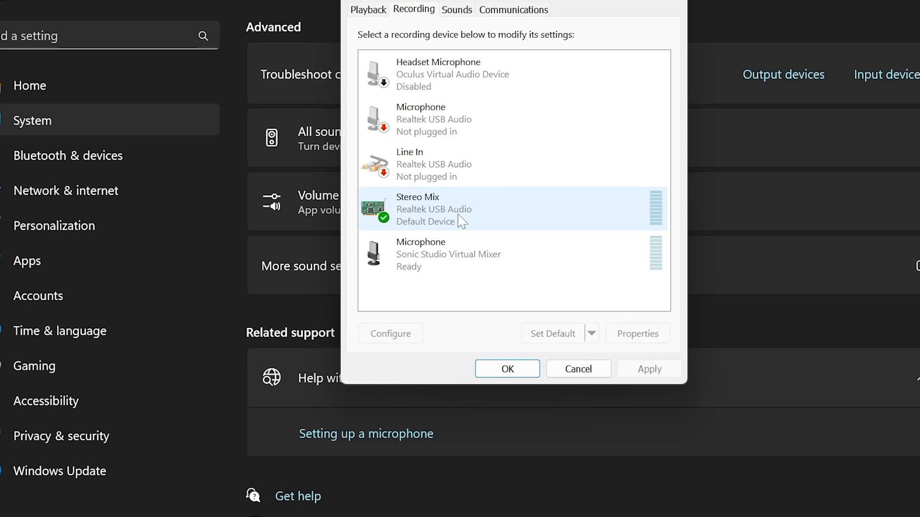